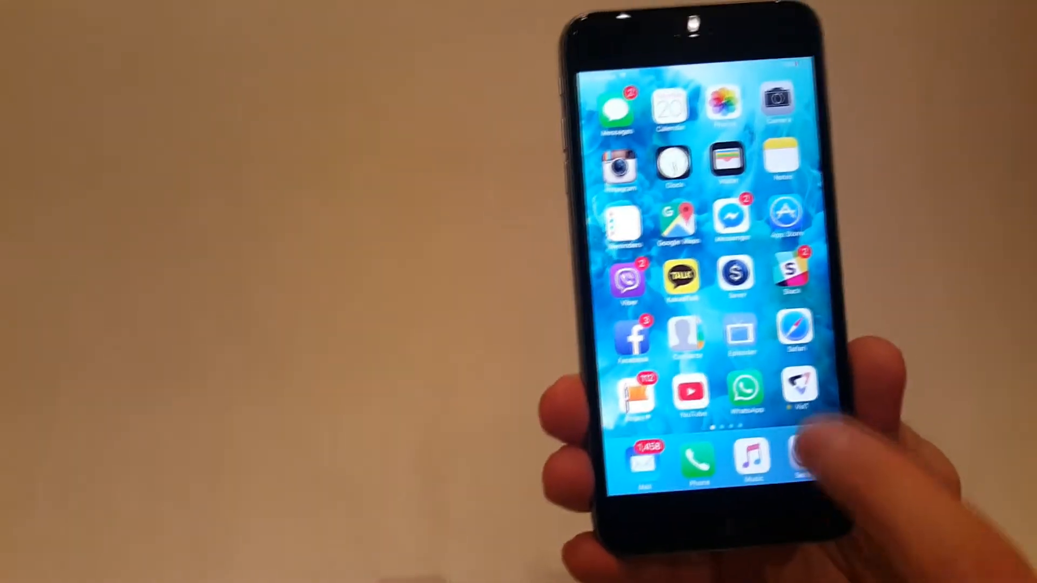
Launch the word-video messaging app from the iOS home screen
{"action": "left_click", "coordinate": [799, 390]}
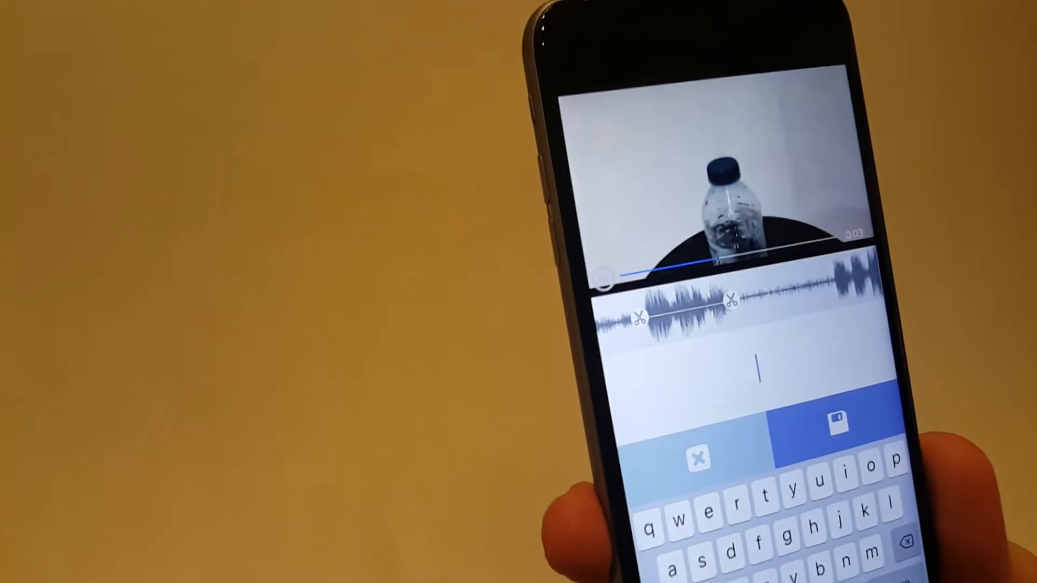
Label the trimmed water bottle clip 'waterbottle' and confirm saving it to the library
{"action": "type", "text": "waterbottle"}
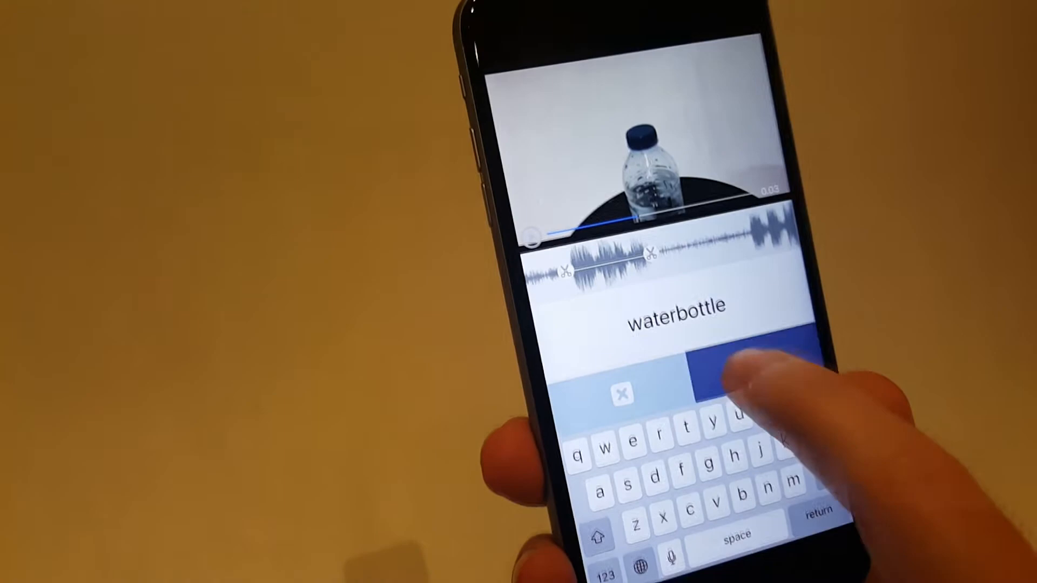
{"action": "left_click", "coordinate": [748, 370]}
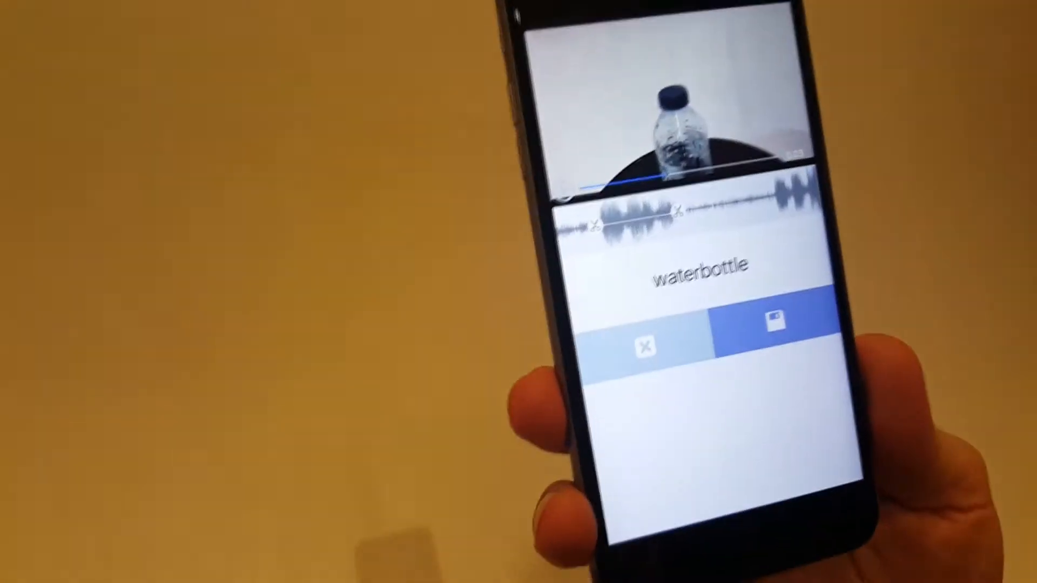
{"action": "left_click", "coordinate": [767, 324]}
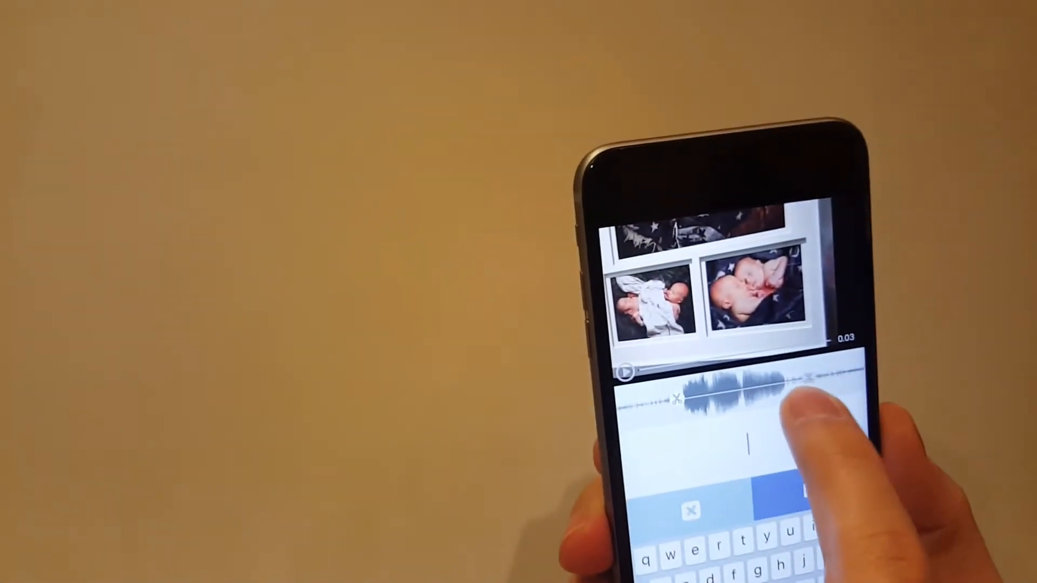
Label the trimmed baby photos clip 'mybaby' and save it to the library
{"action": "left_click", "coordinate": [639, 372]}
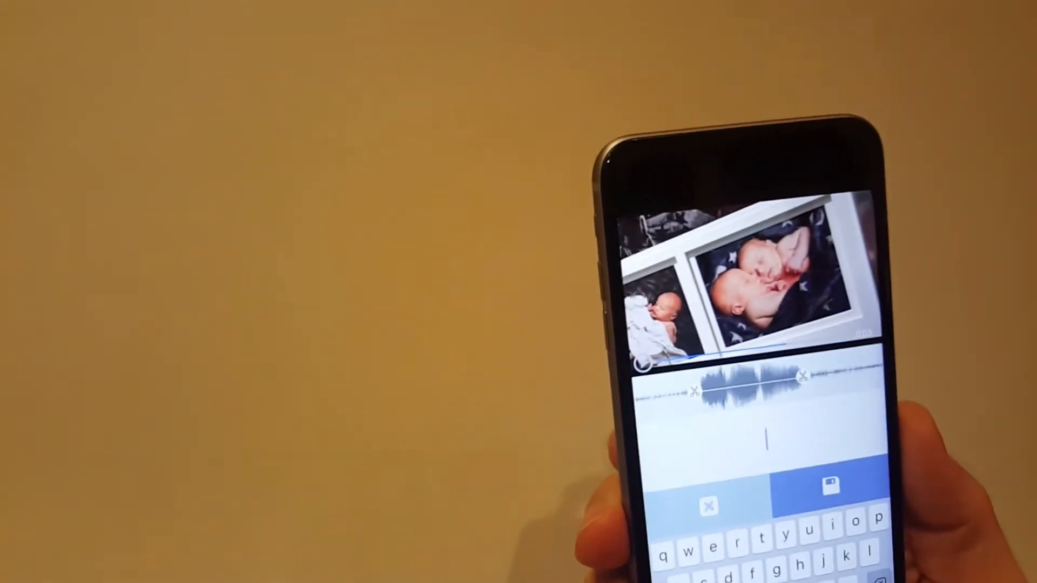
{"action": "type", "text": "myba"}
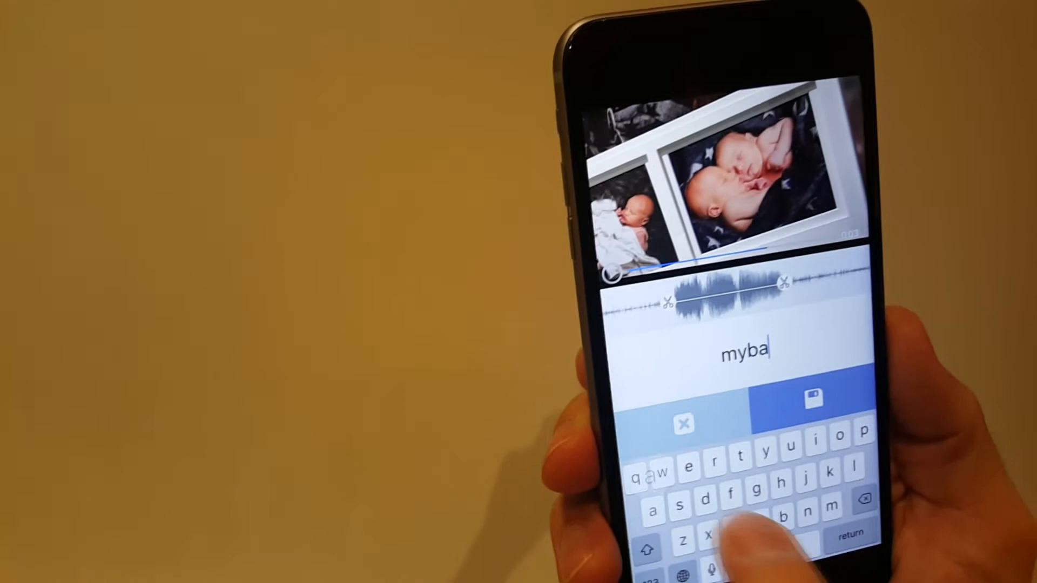
{"action": "type", "text": "by"}
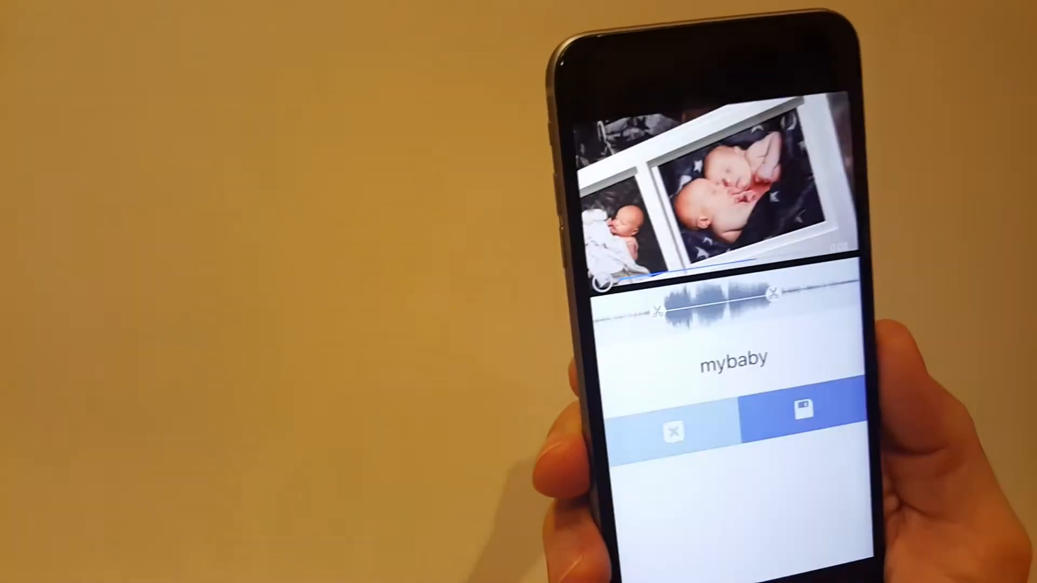
{"action": "left_click", "coordinate": [800, 408]}
{"action": "type", "text": "waterbo"}
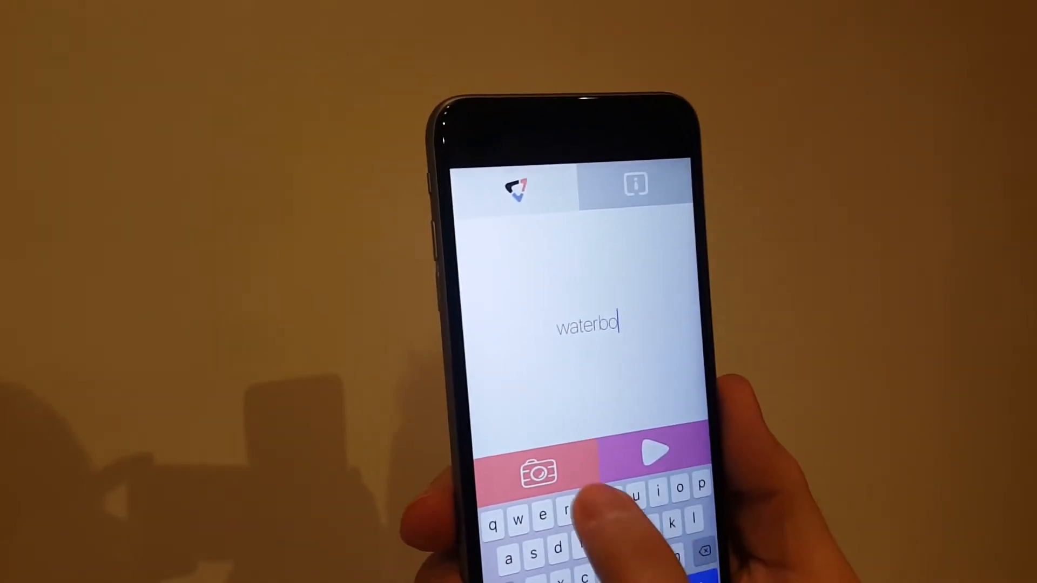
Enter 'waterbottle is mybaby' in the compose field and play it as a video
{"action": "type", "text": "ttle is"}
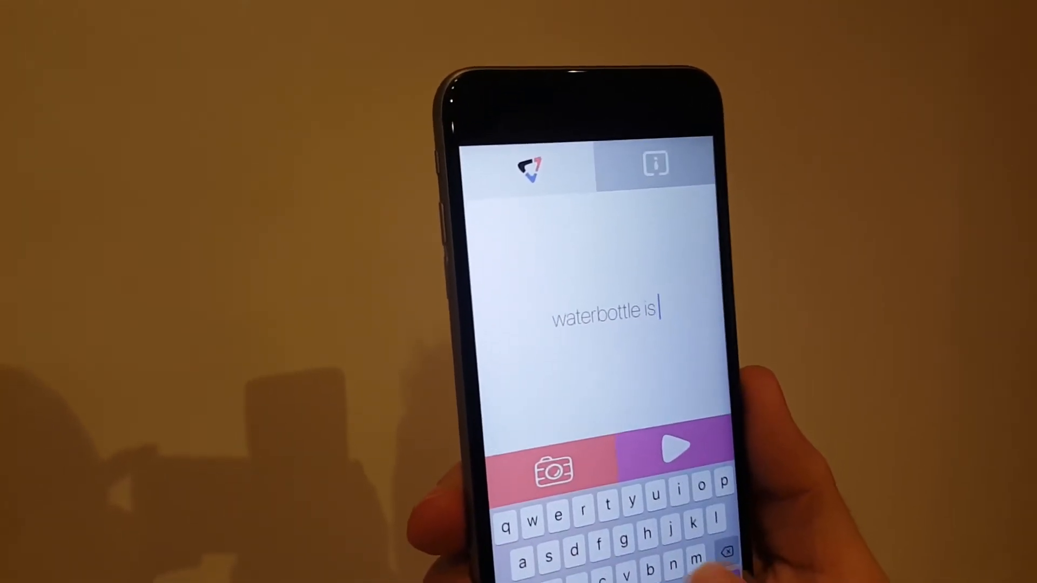
{"action": "type", "text": "myba"}
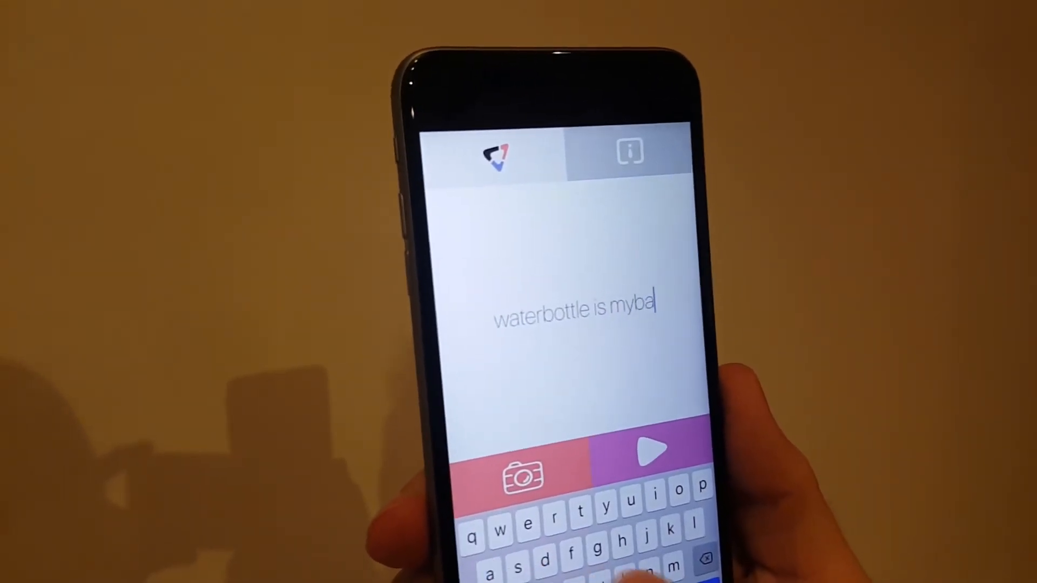
{"action": "type", "text": "by"}
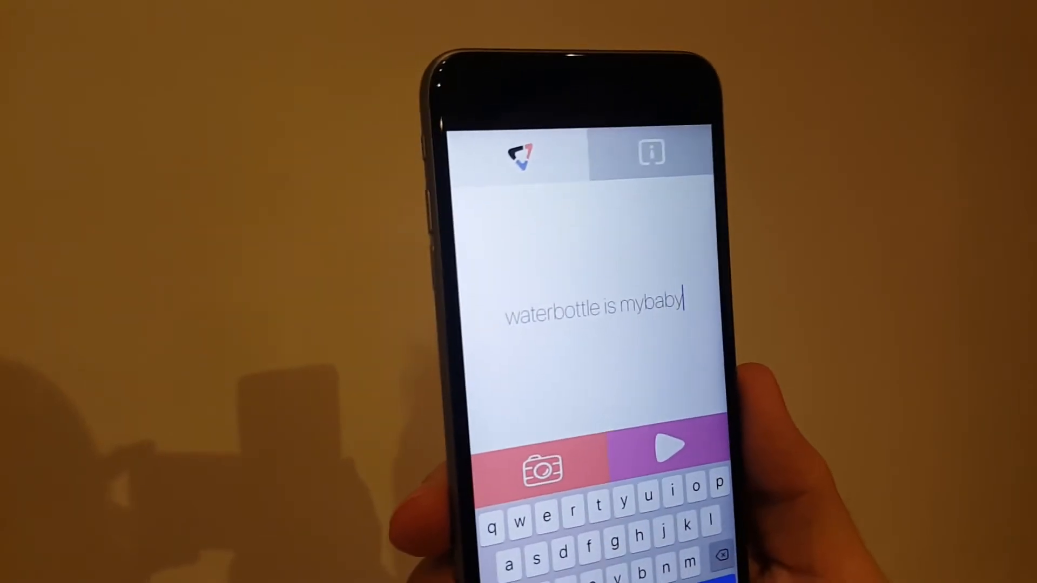
{"action": "left_click", "coordinate": [670, 446]}
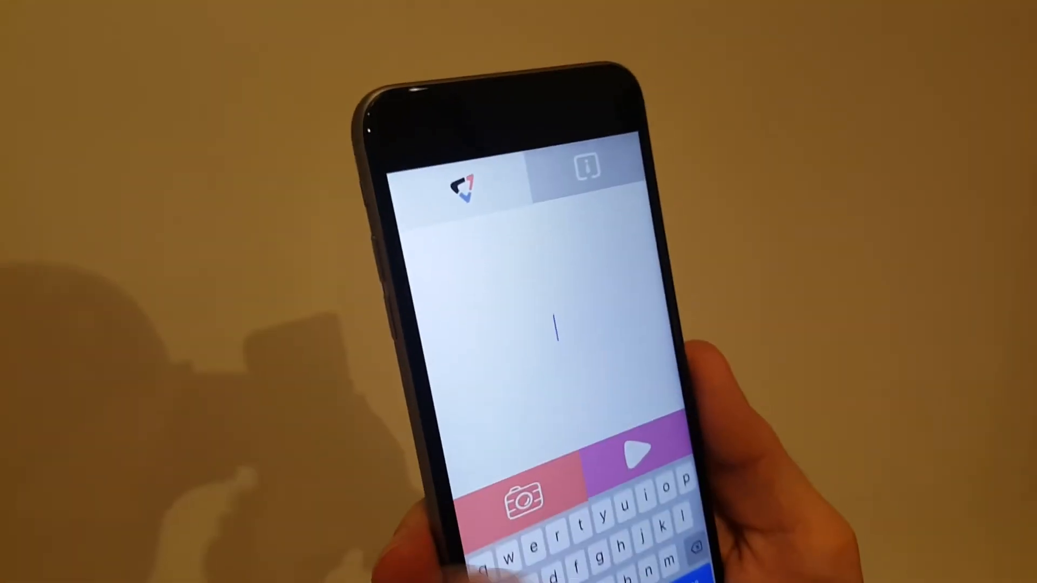
Retype 'waterbottle is mybaby' in the empty compose field
{"action": "type", "text": "waterbott"}
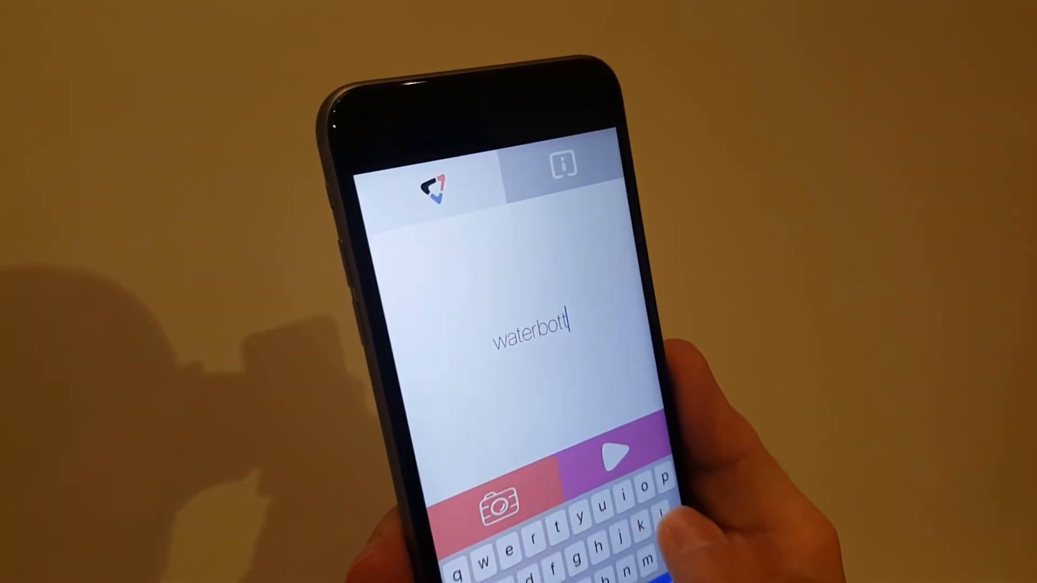
{"action": "type", "text": "le is"}
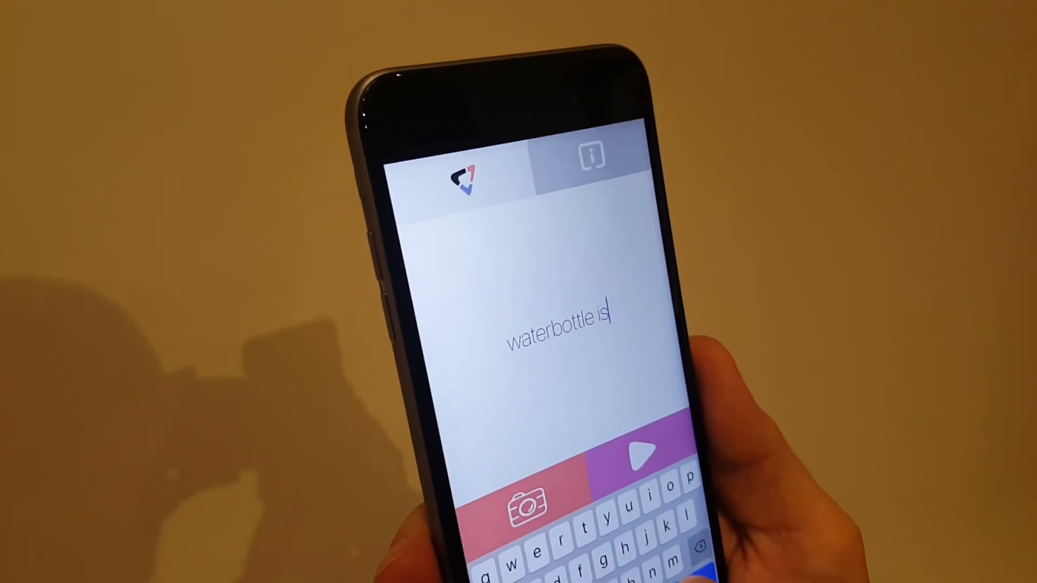
{"action": "type", "text": "my"}
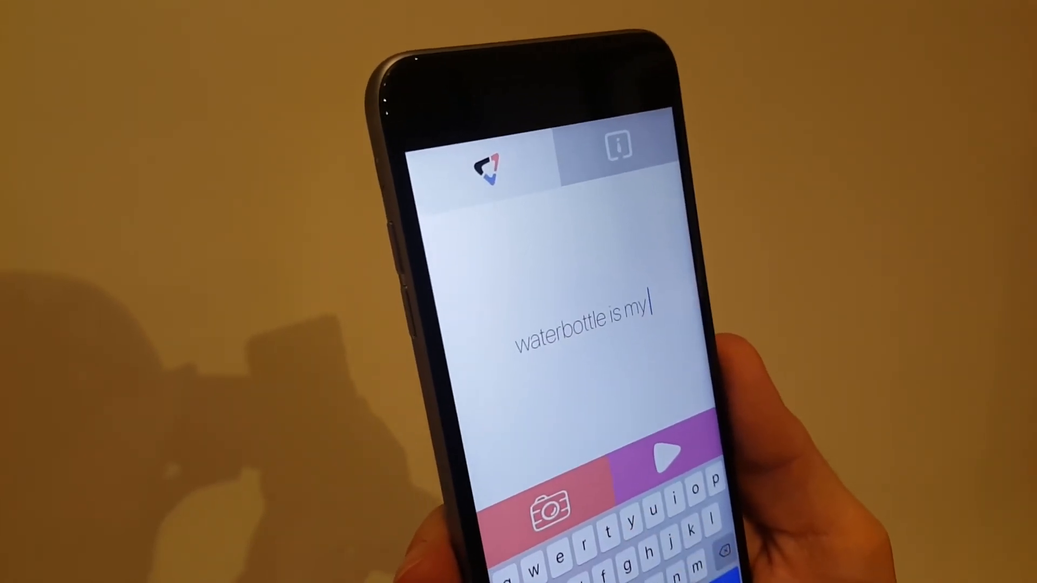
{"action": "type", "text": "baby"}
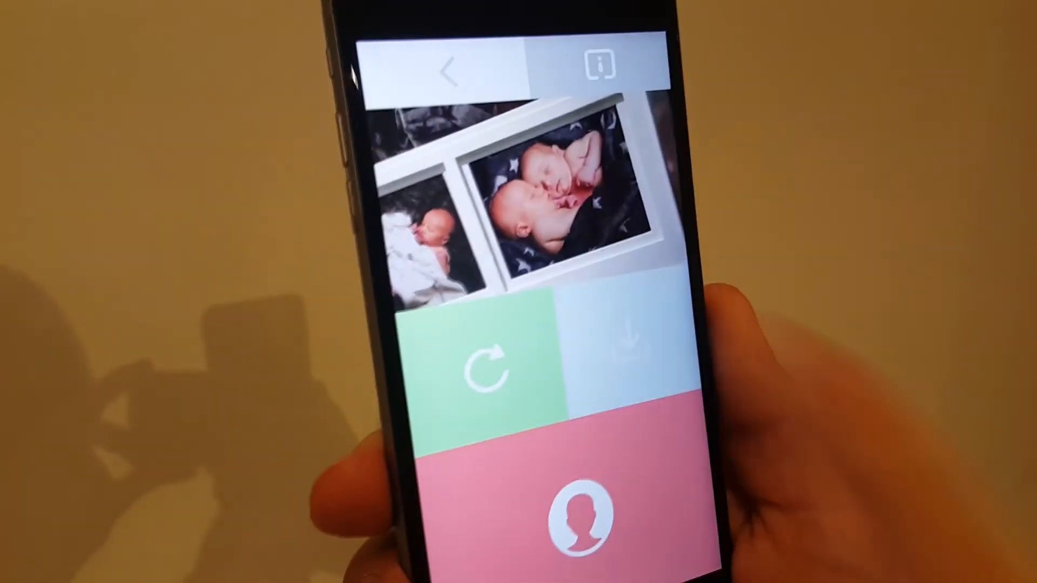
Download the sentence video to the camera roll, getting the 'Video saved' confirmation
{"action": "left_click", "coordinate": [622, 337]}
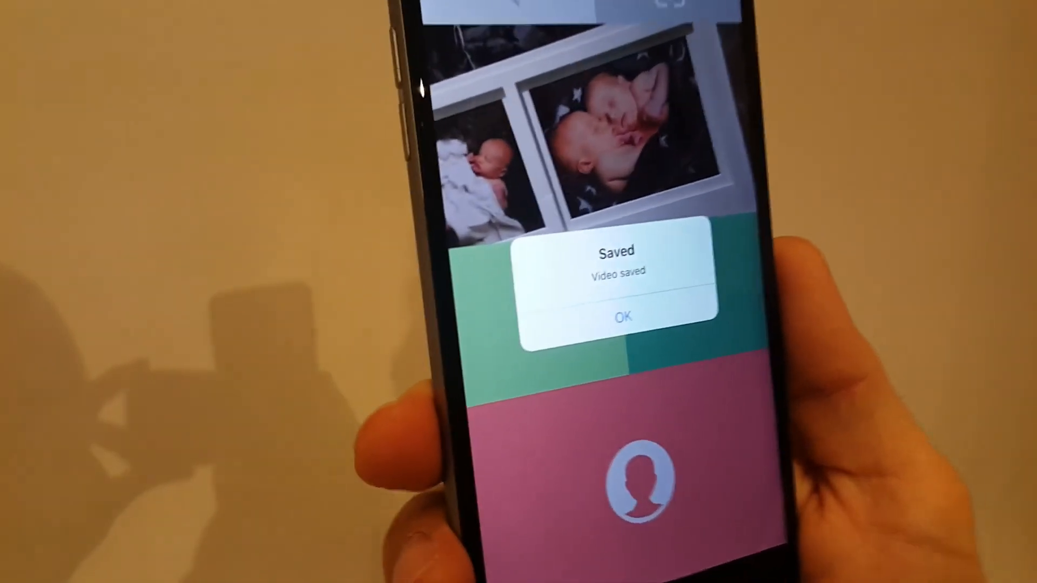